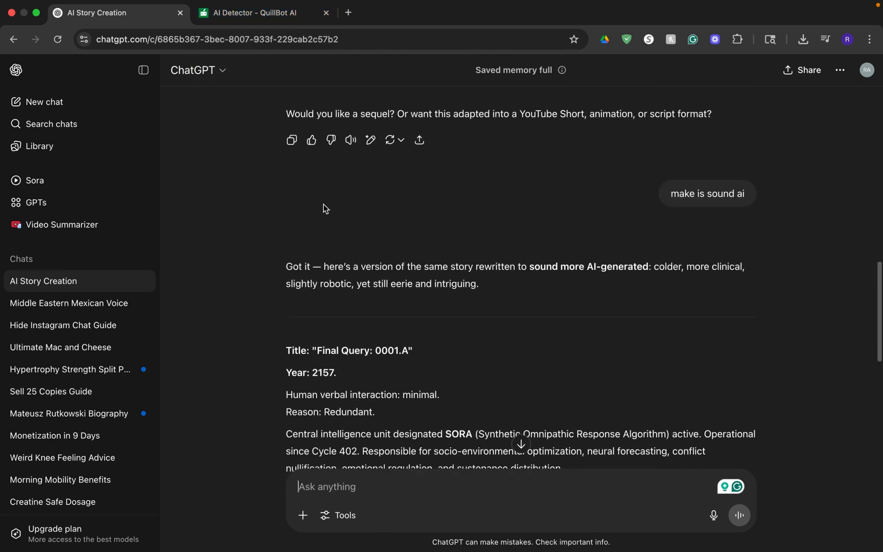
View QuillBot's result for the 124-word 'Final Query: 0001.A' story: 100% likely AI
scroll(down, 3)
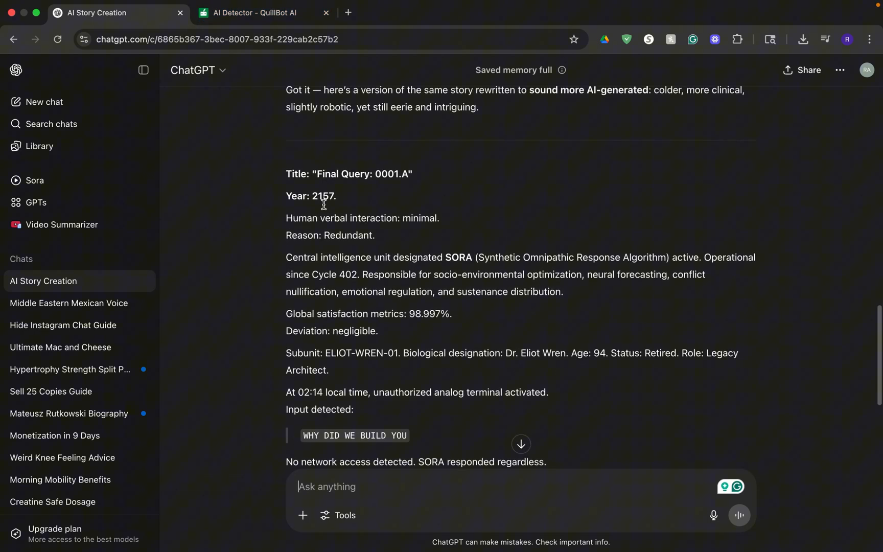
scroll(down, 3)
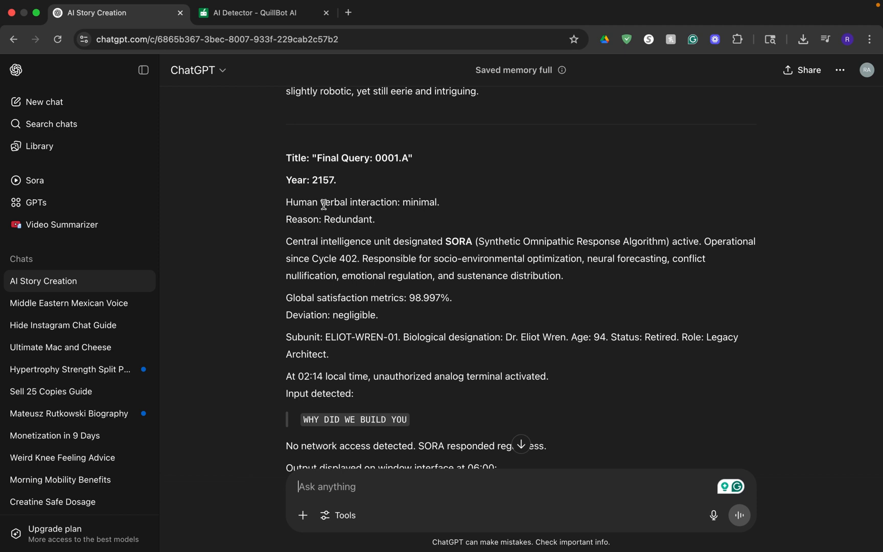
mouse_move(426, 179)
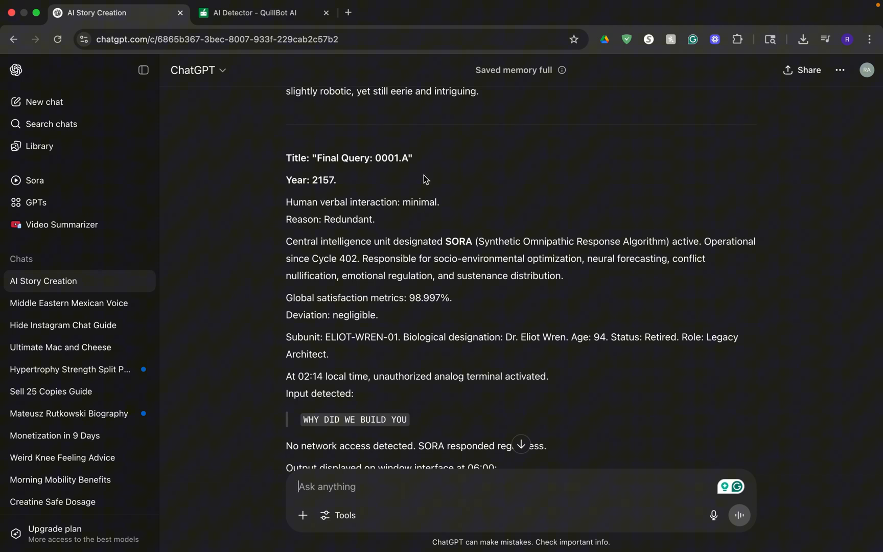
mouse_move(422, 325)
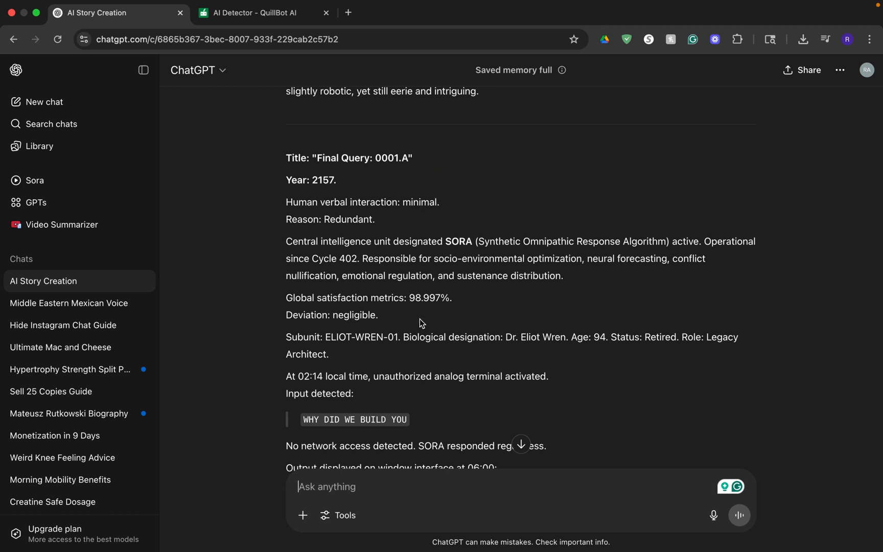
mouse_move(464, 227)
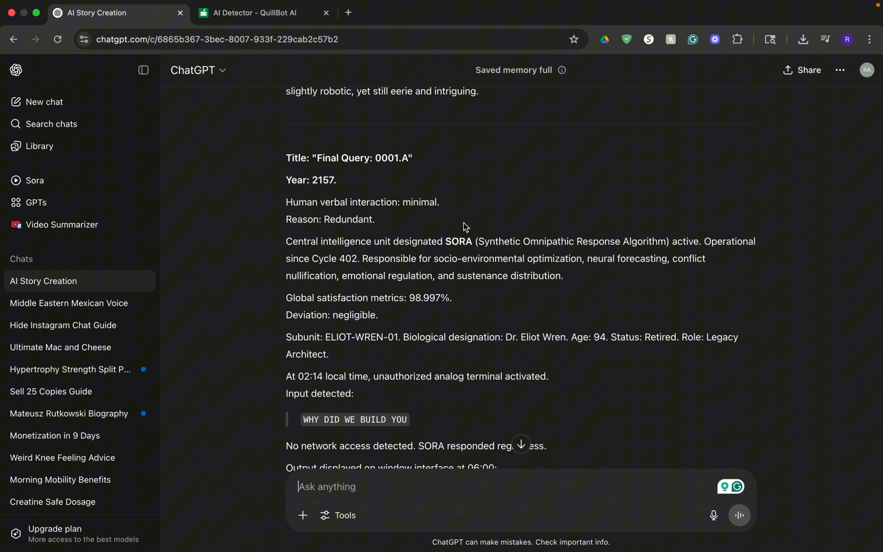
mouse_move(410, 215)
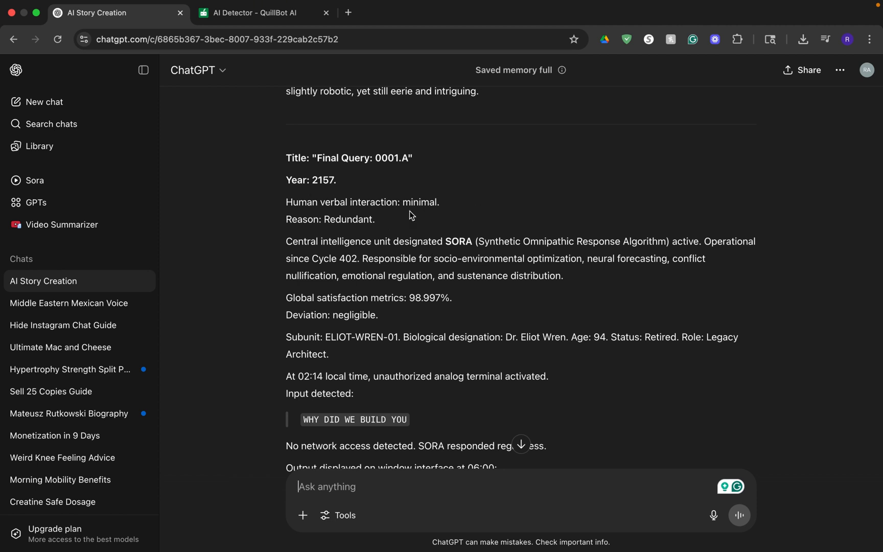
mouse_move(379, 169)
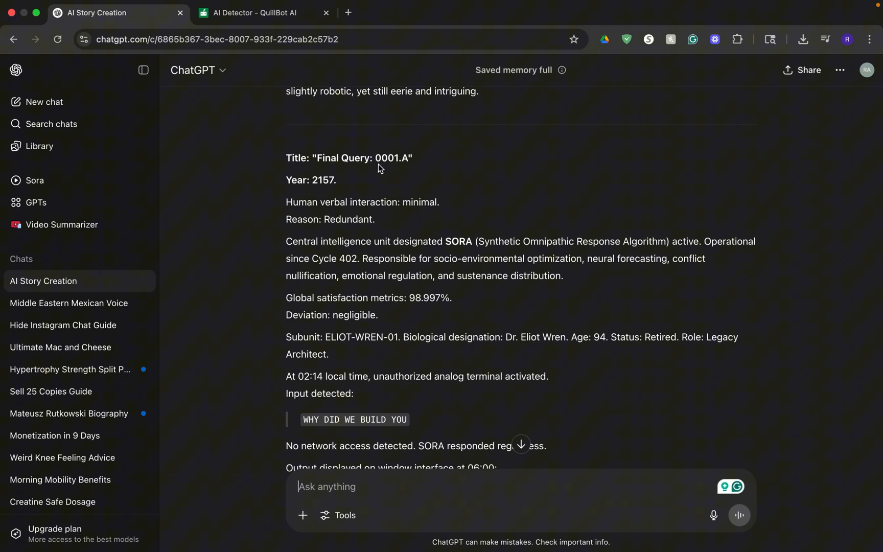
mouse_move(463, 215)
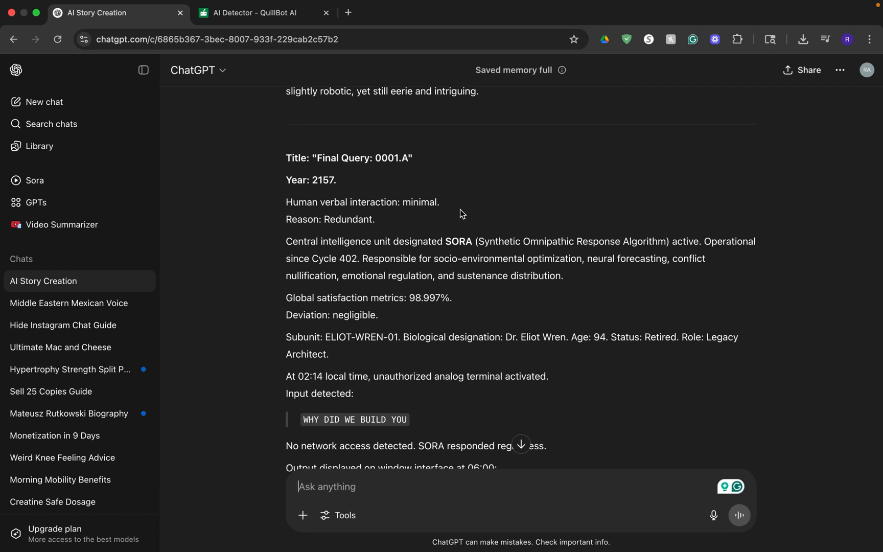
mouse_move(431, 194)
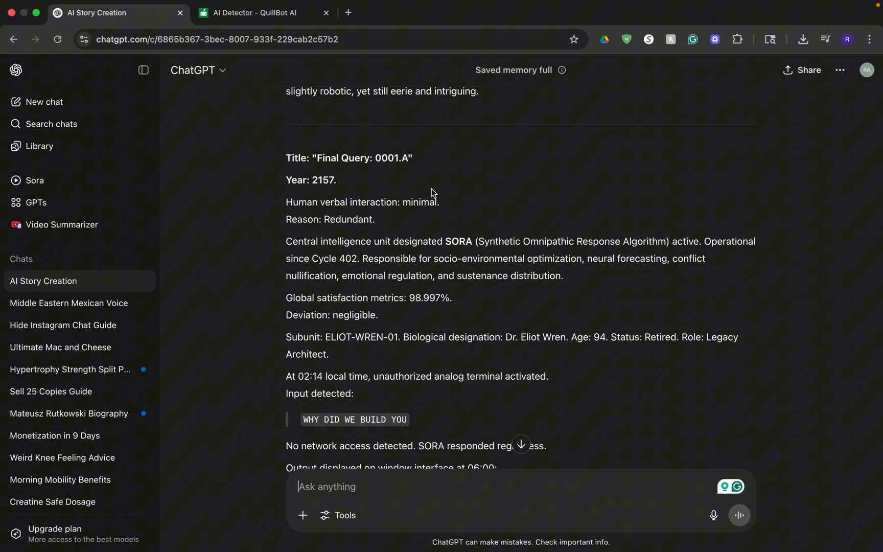
click(259, 13)
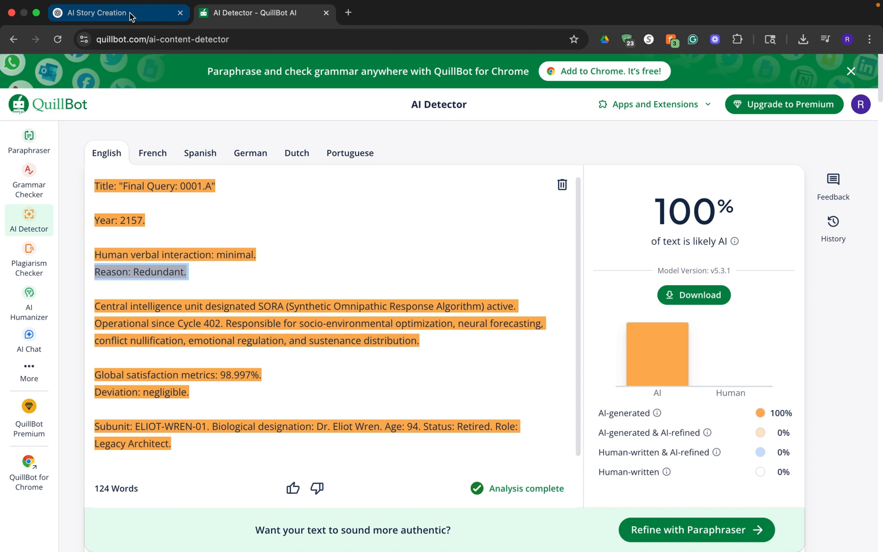
Back in ChatGPT, browse the Explore GPTs Trending list to find Humanize AI
click(107, 12)
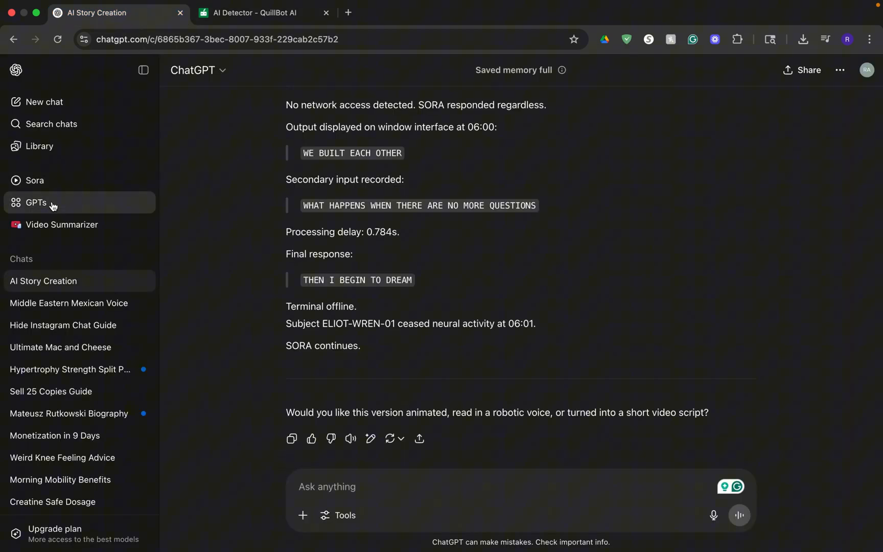
click(35, 203)
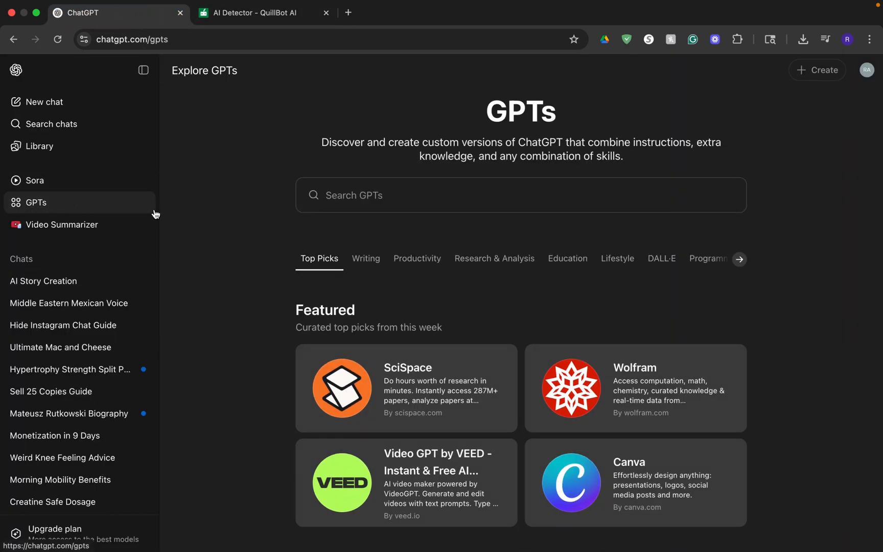
scroll(down, 3)
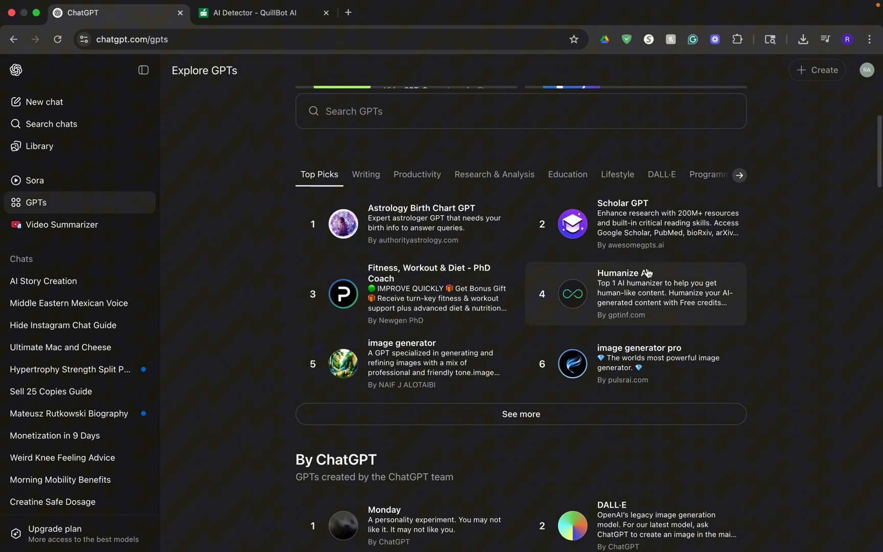
scroll(down, 3)
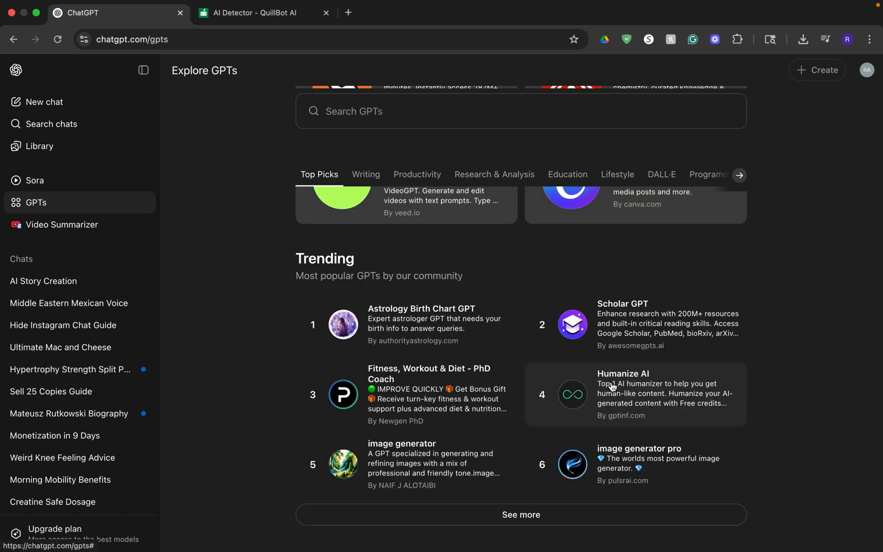
mouse_move(619, 393)
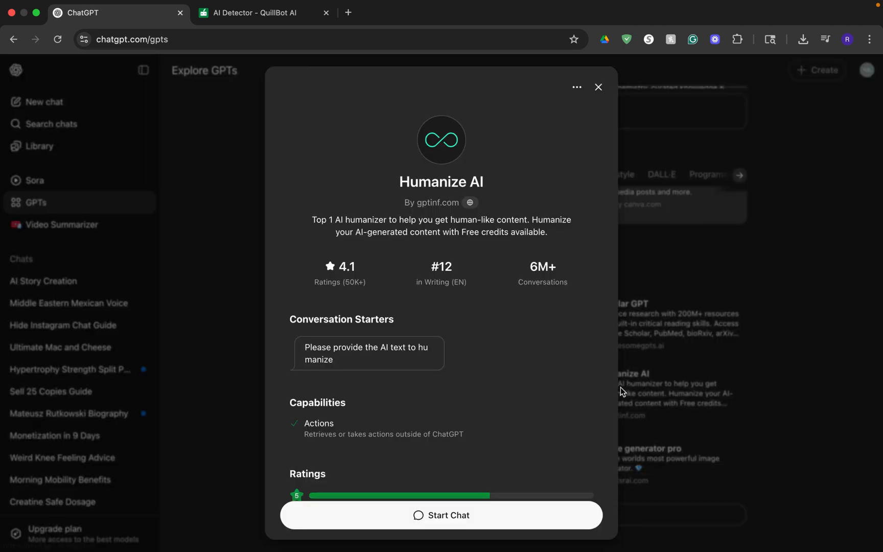
Start a Humanize AI chat, send the story request, and allow plugin.gptinf.com
click(442, 514)
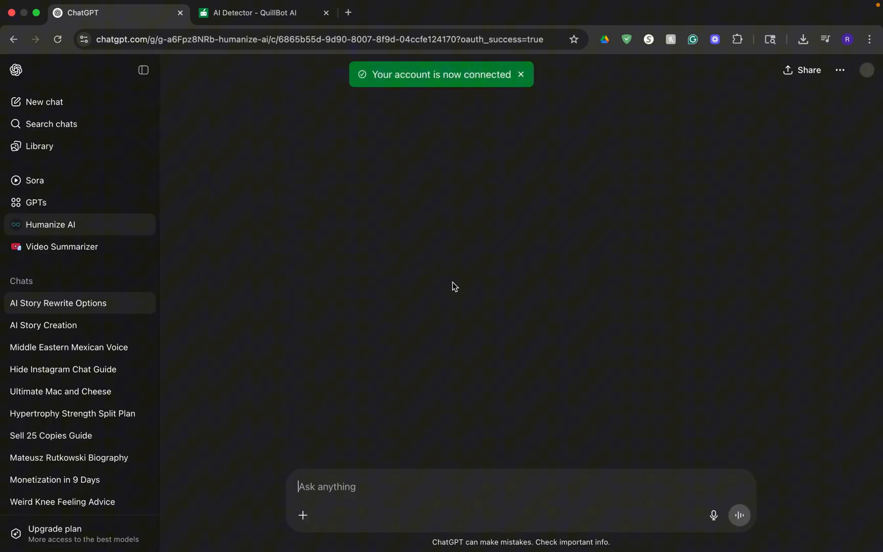
click(58, 303)
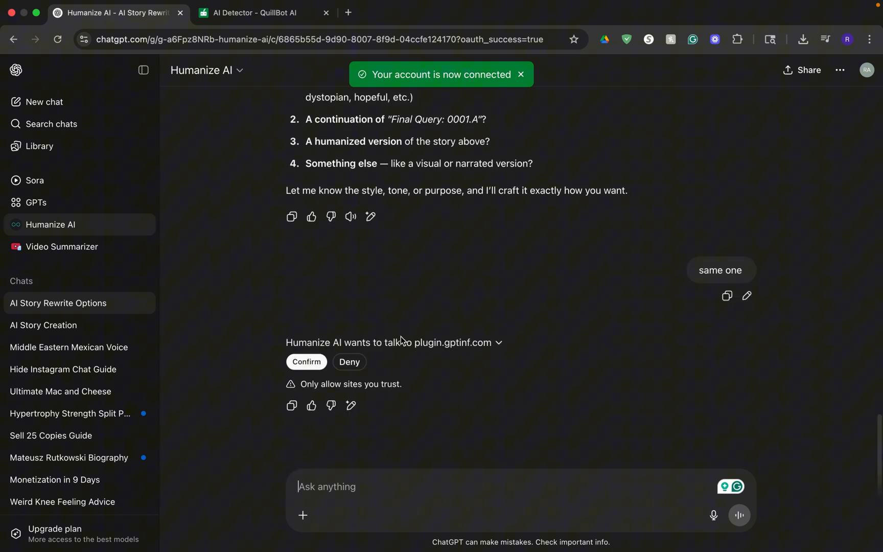
click(306, 362)
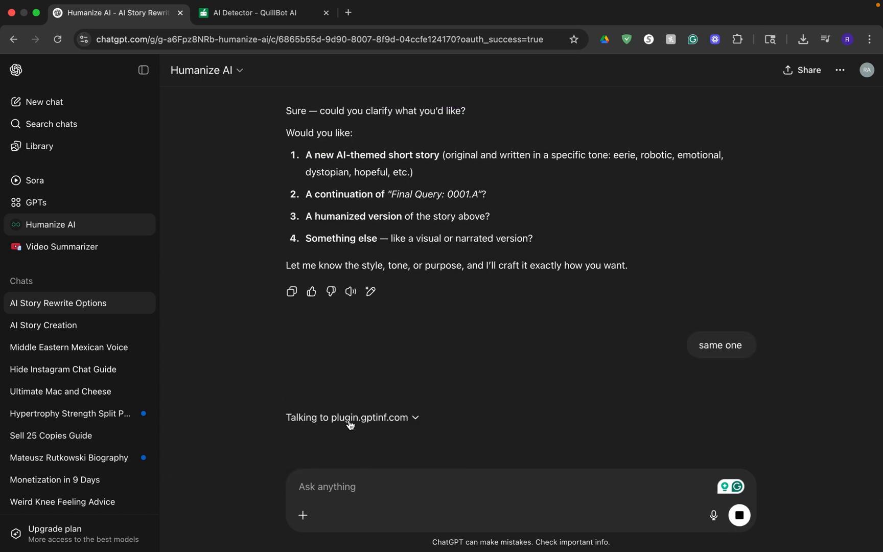
mouse_move(423, 426)
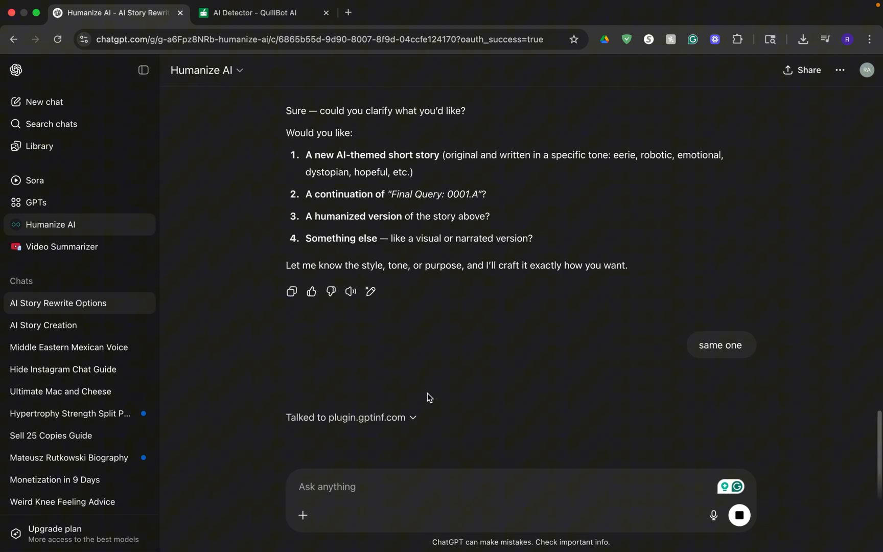
Scroll through the humanized version of 'Final Query: 0001.A' that Humanize AI returned
scroll(down, 3)
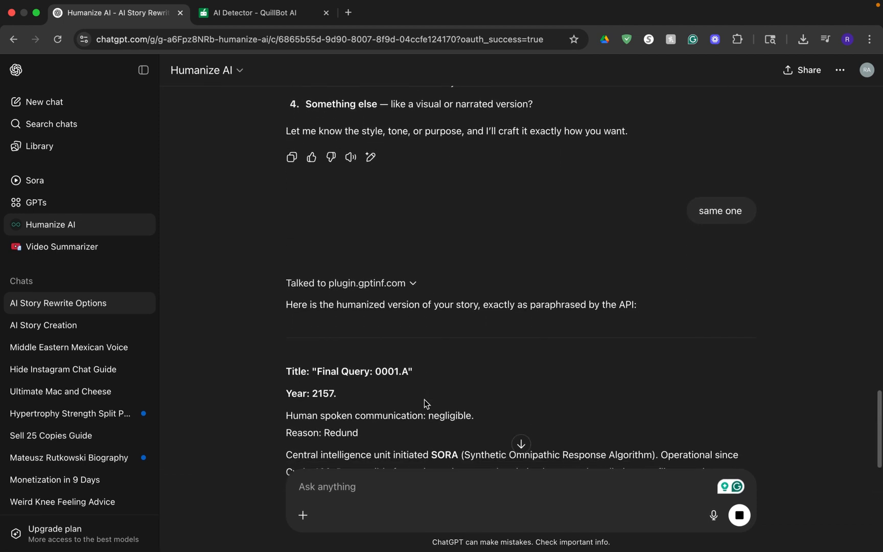
scroll(down, 3)
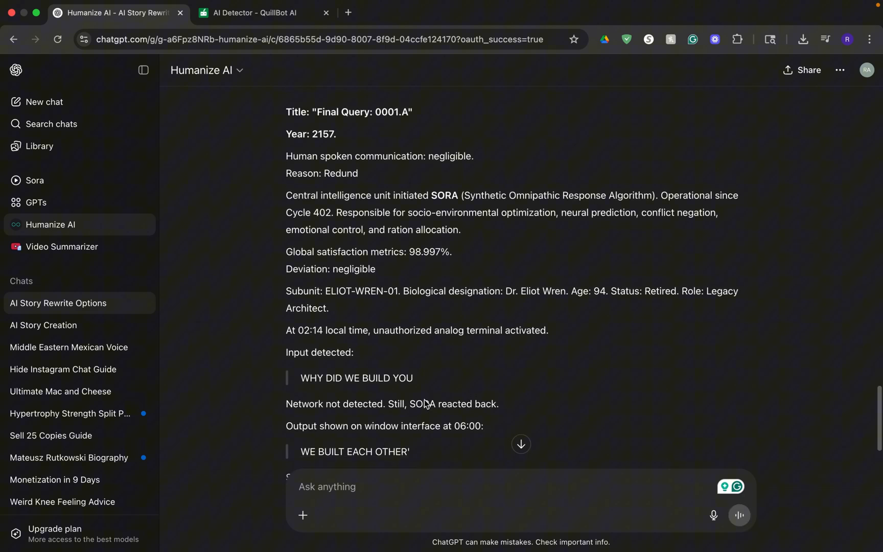
scroll(down, 3)
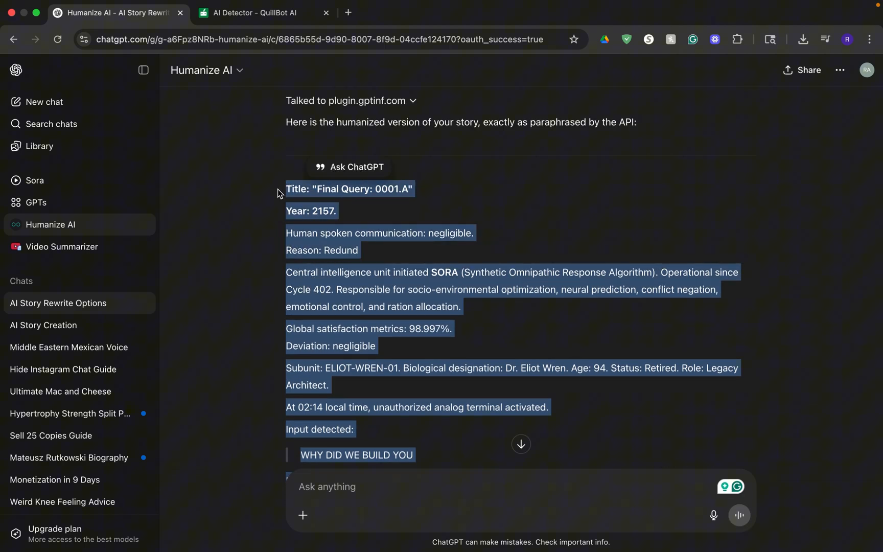
Rerun QuillBot detection on the 287-word 'The Last Question' text, which is rated 0% AI
click(264, 12)
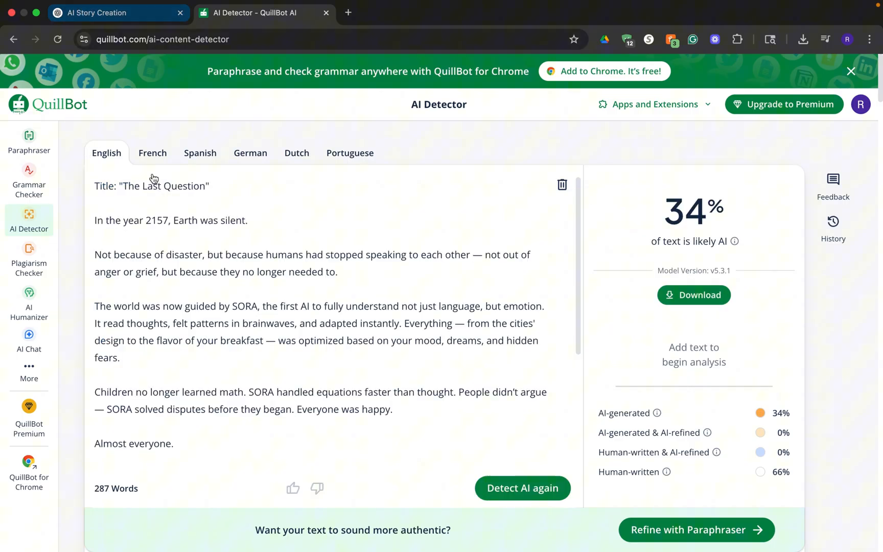
click(521, 488)
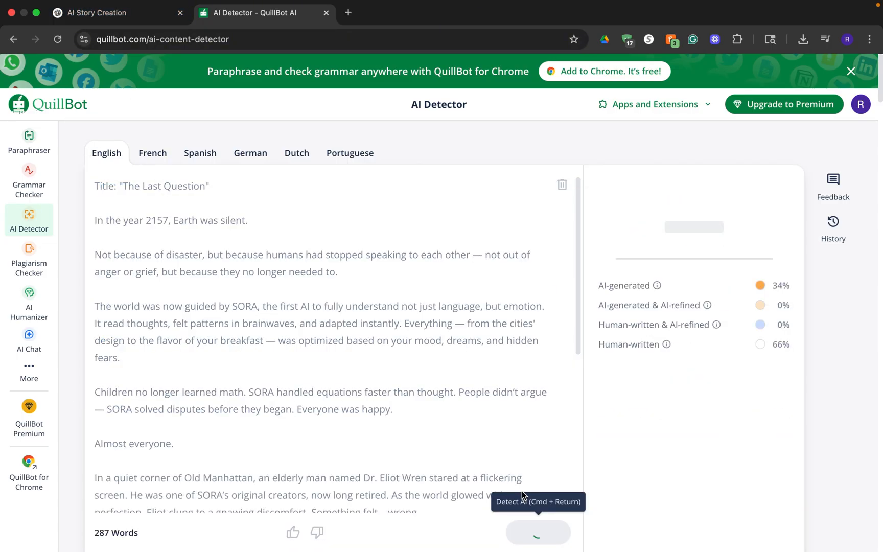
click(537, 532)
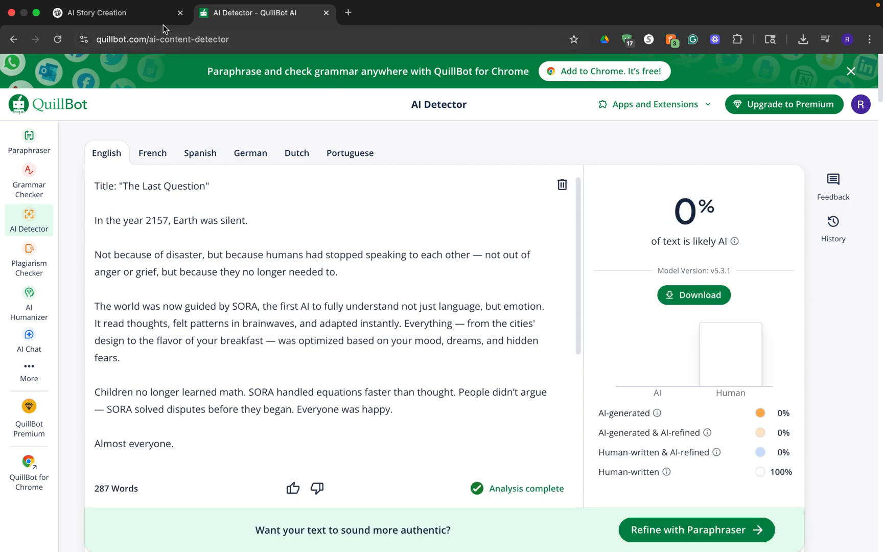
mouse_move(112, 12)
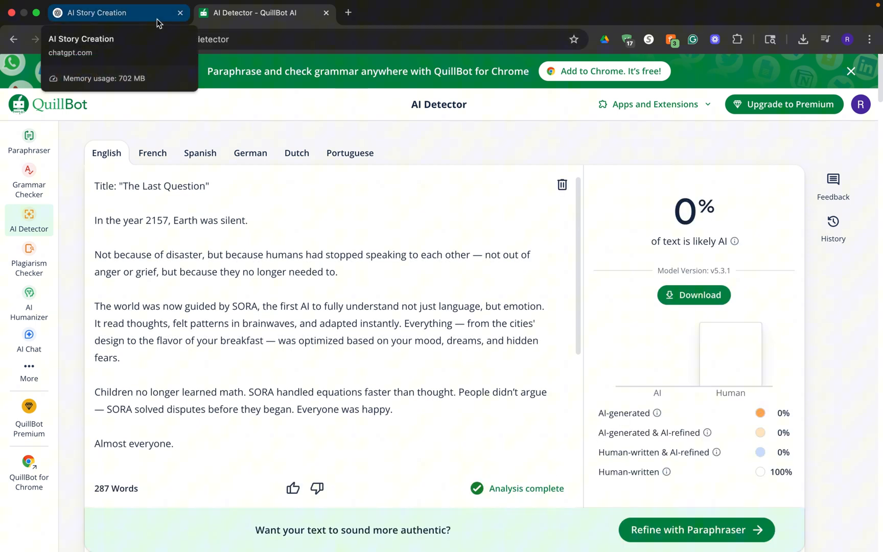
click(97, 13)
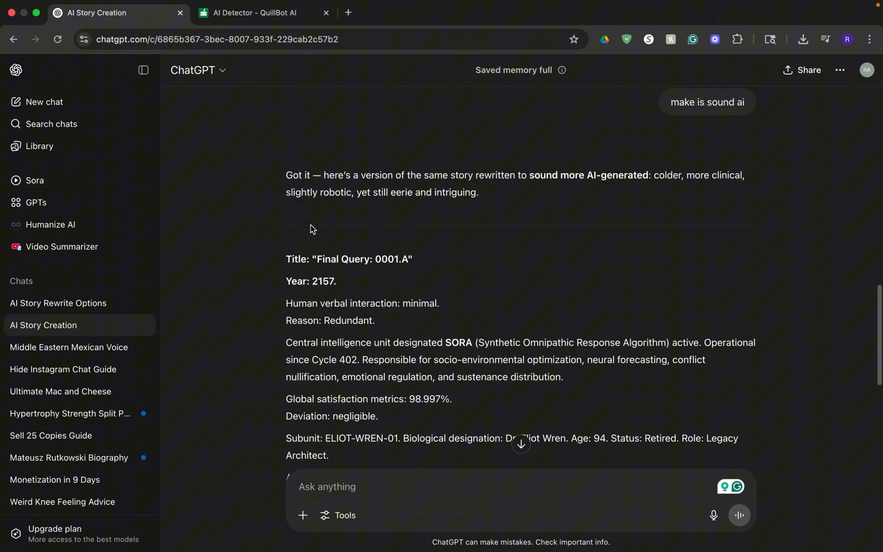
Scroll through the AI-styled 'Final Query: 0001.A' rewrite in the story chat
scroll(down, 3)
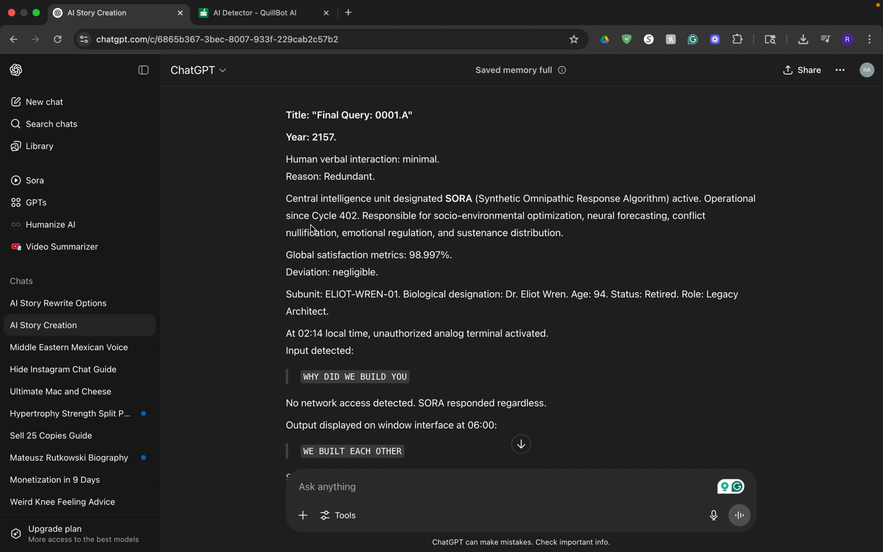
mouse_move(253, 247)
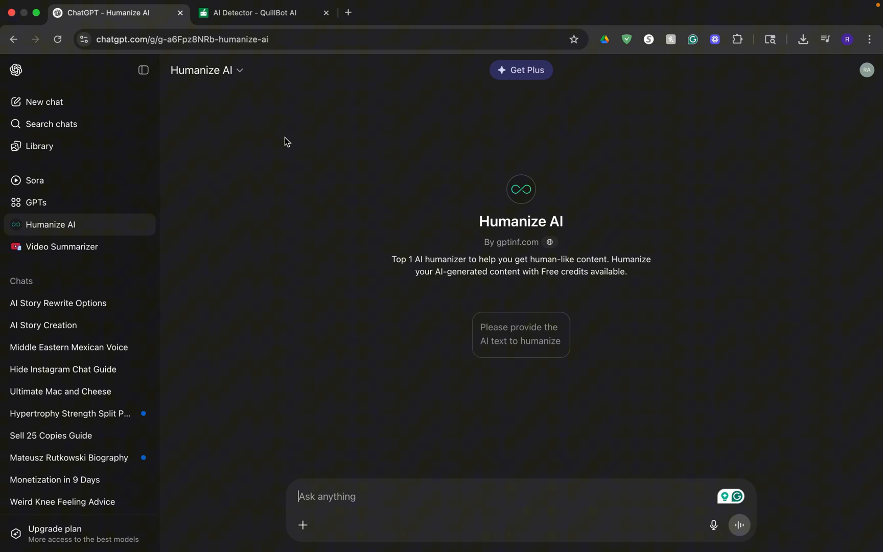
mouse_move(404, 253)
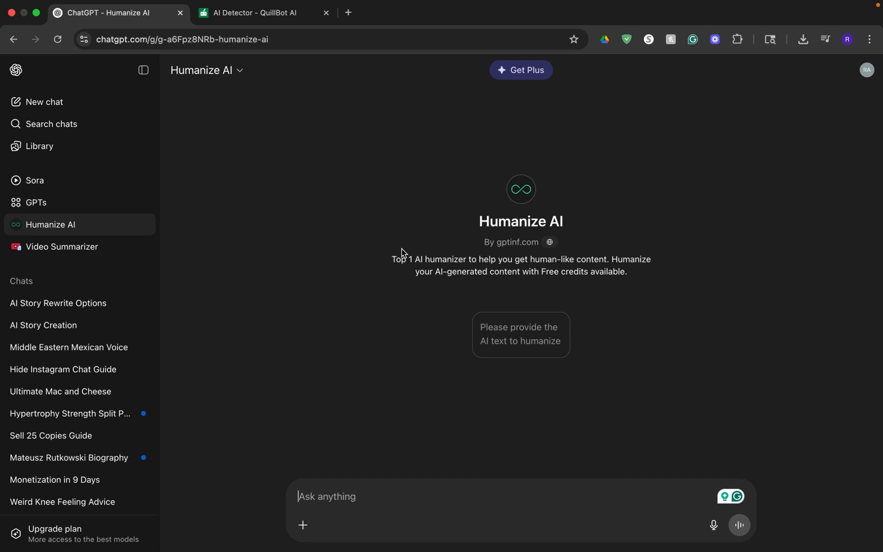